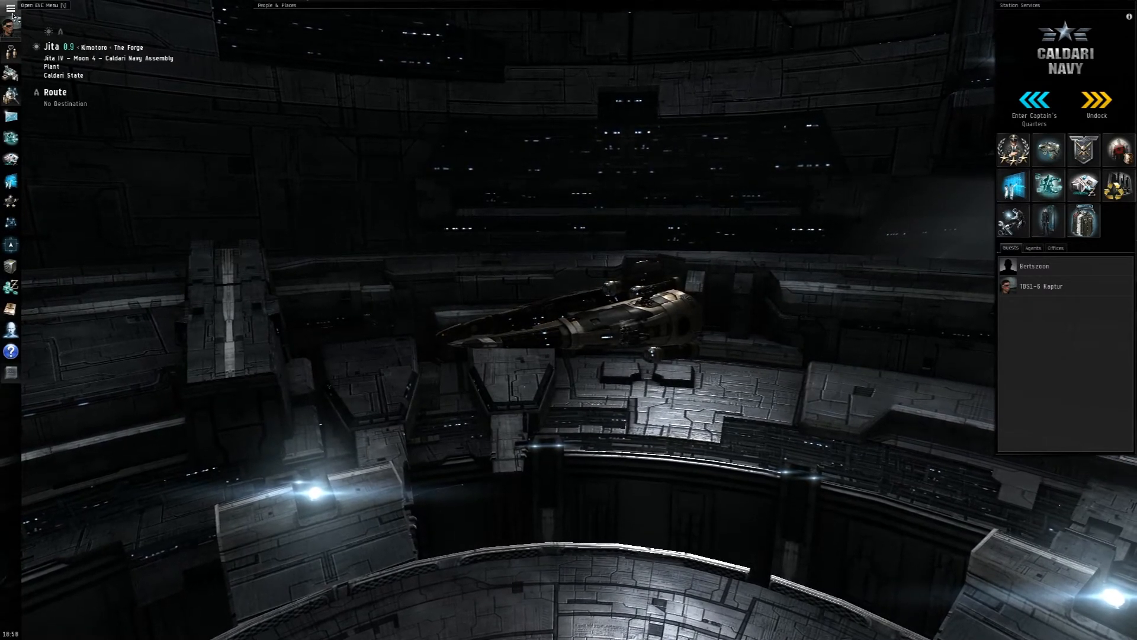
# Bring up the Twitch Streaming window from the Neocom Social menu.
pyautogui.click(11, 6)
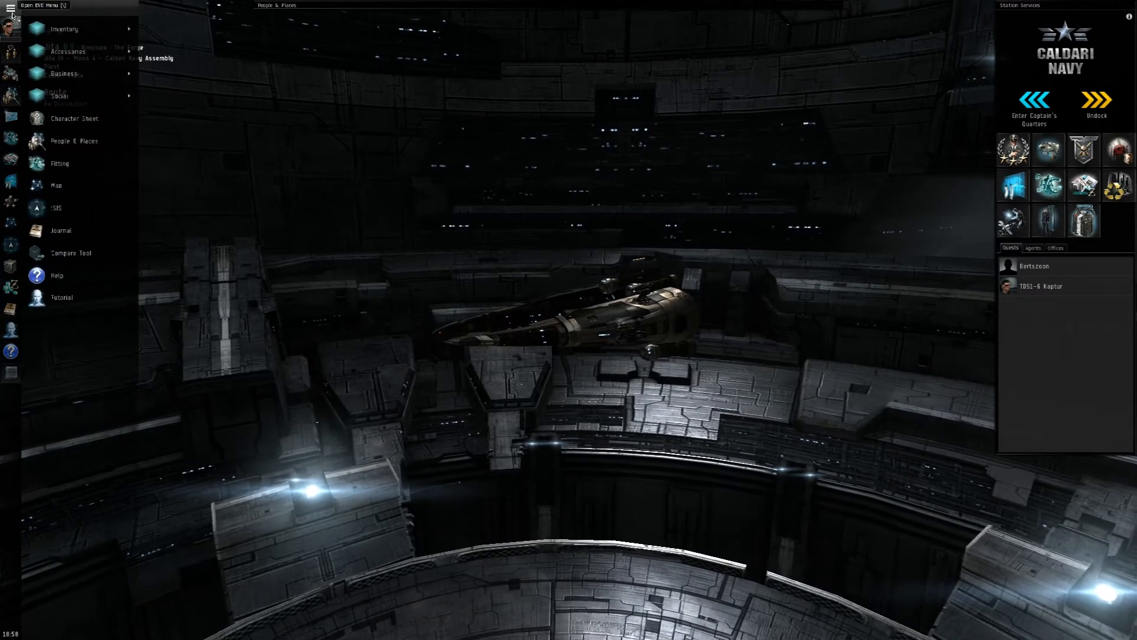
pyautogui.moveTo(64, 74)
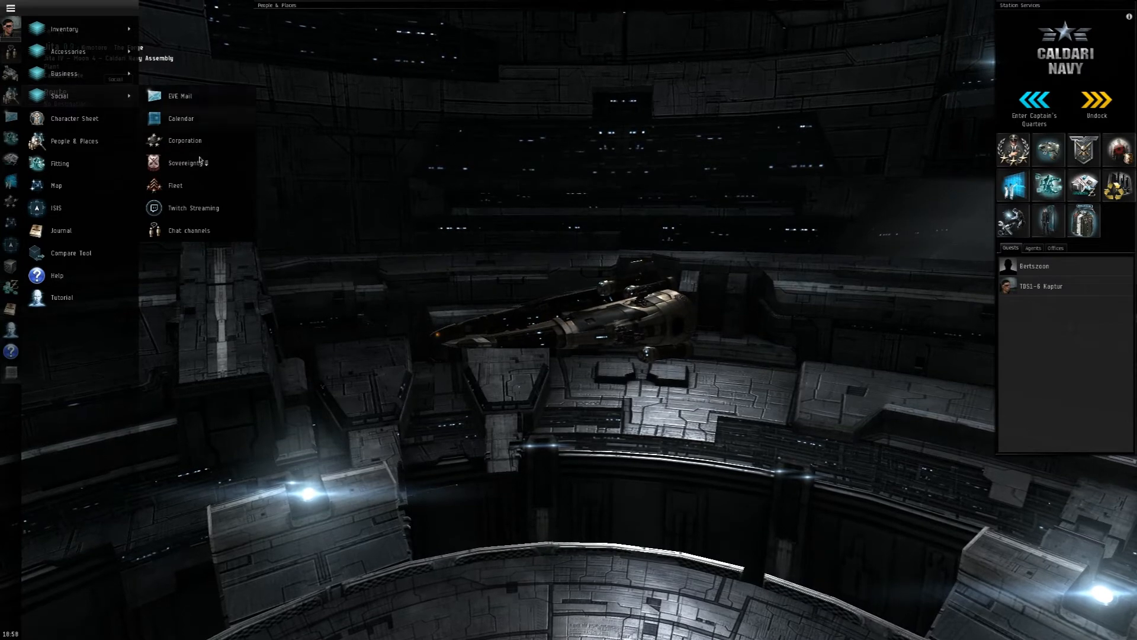
pyautogui.click(193, 209)
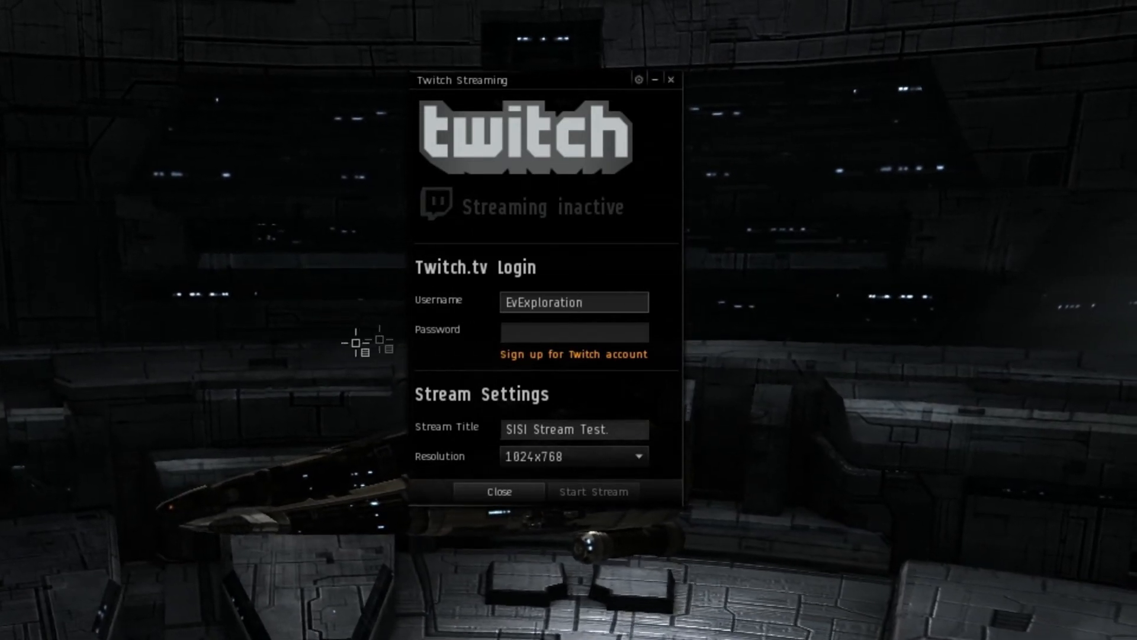
# Review the username and 'SISI Stream Test' title, then expand the Resolution list.
pyautogui.click(574, 302)
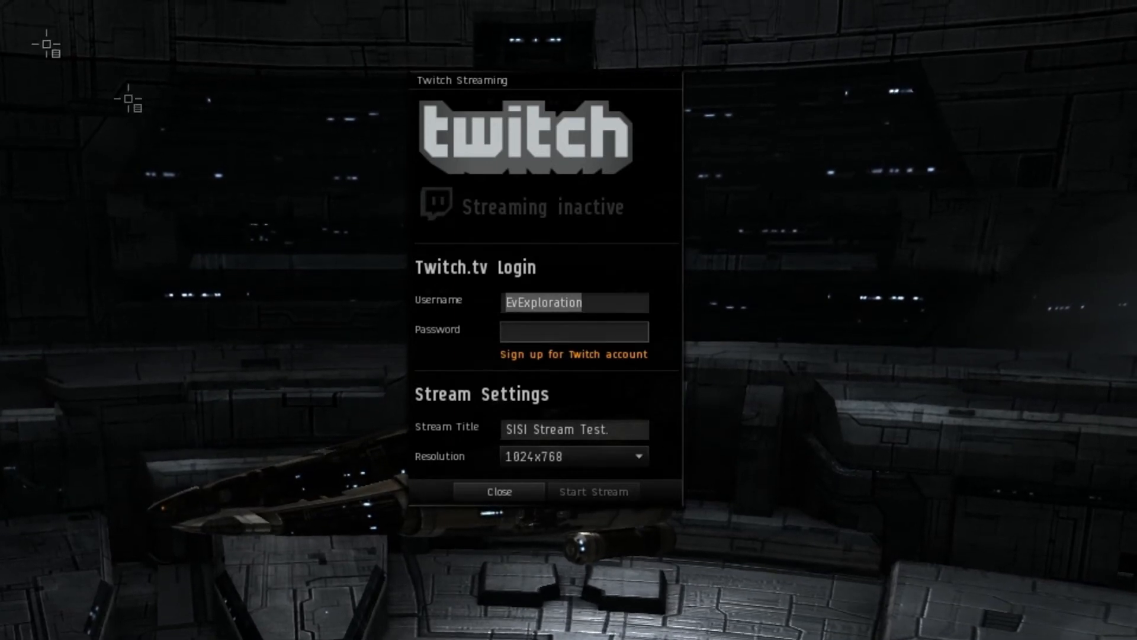
pyautogui.click(574, 429)
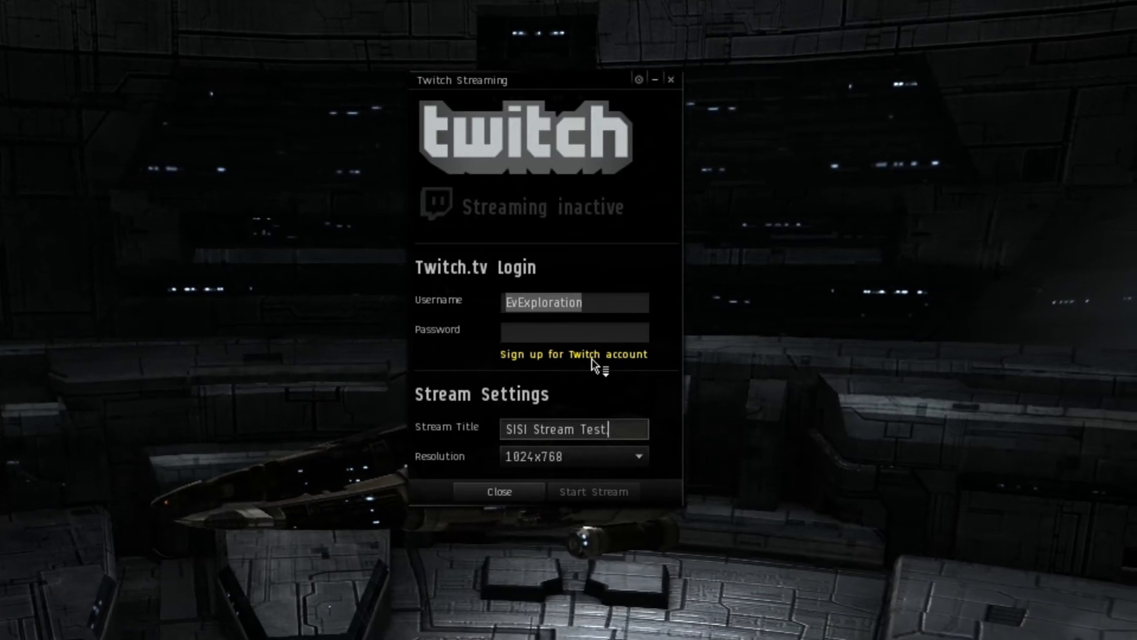
pyautogui.click(637, 455)
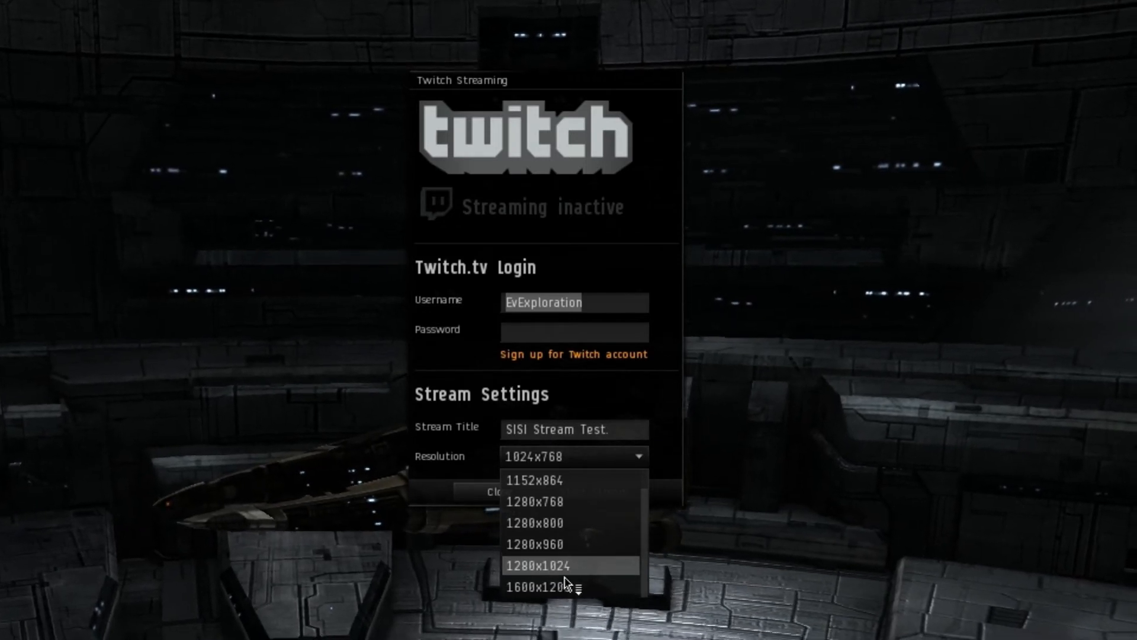
pyautogui.moveTo(556, 586)
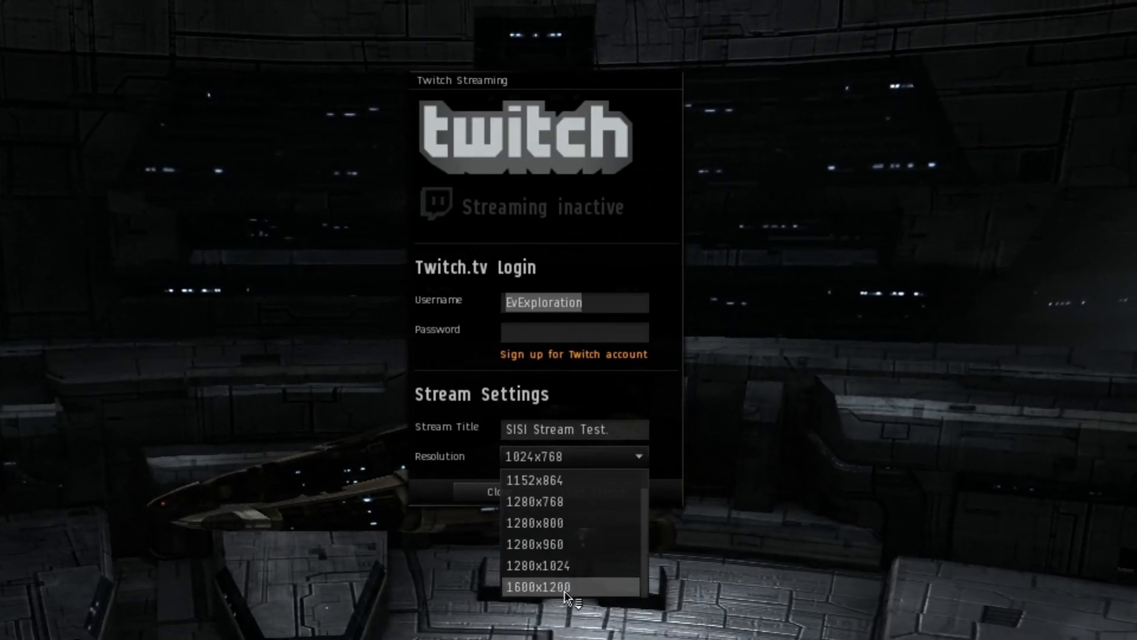
# Choose 1280x1024, then change the stream resolution to 1280x800.
pyautogui.click(538, 586)
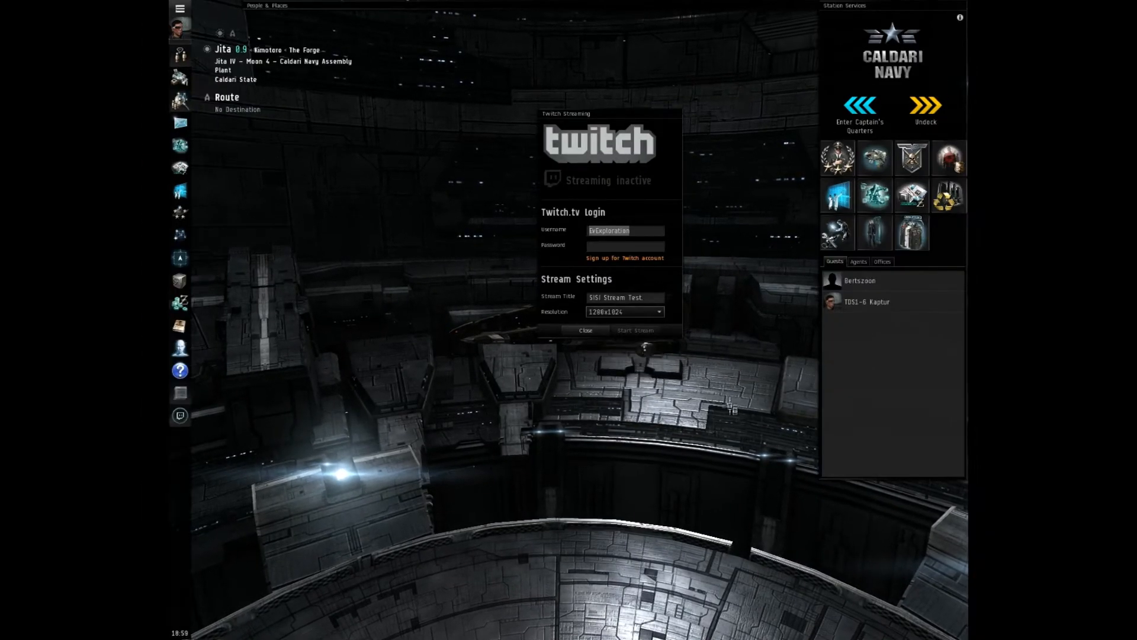
pyautogui.click(656, 312)
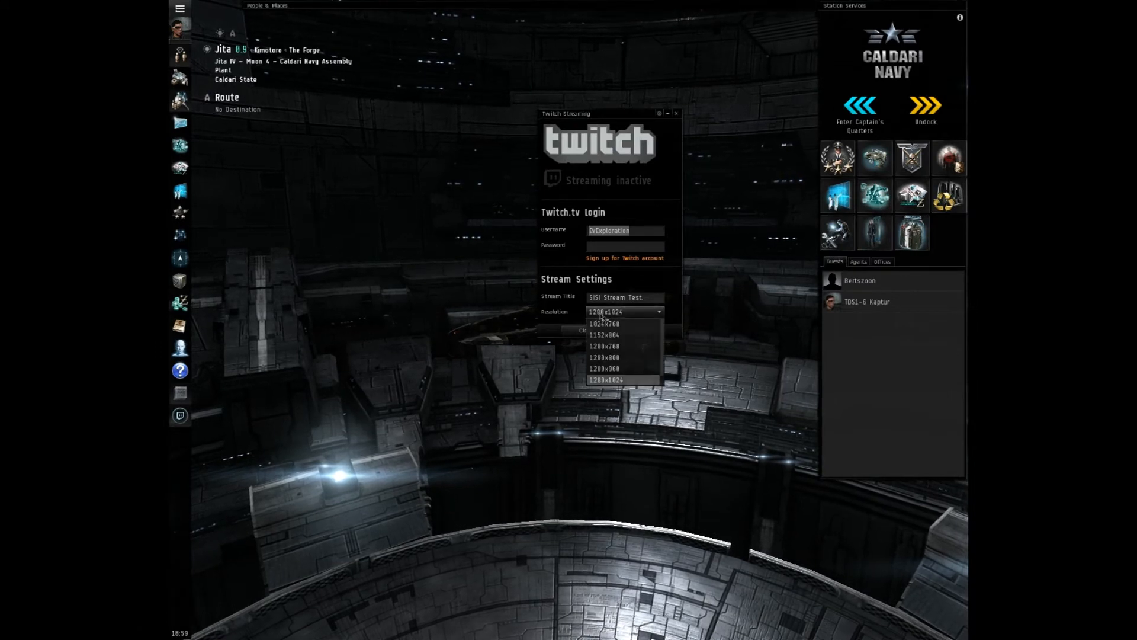
pyautogui.click(606, 356)
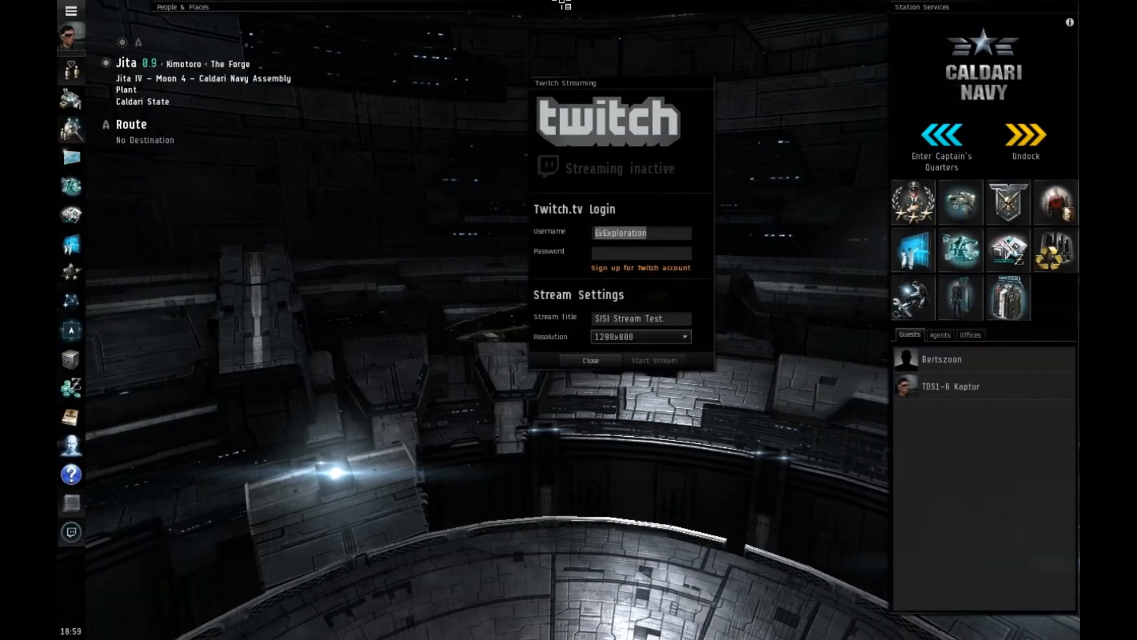